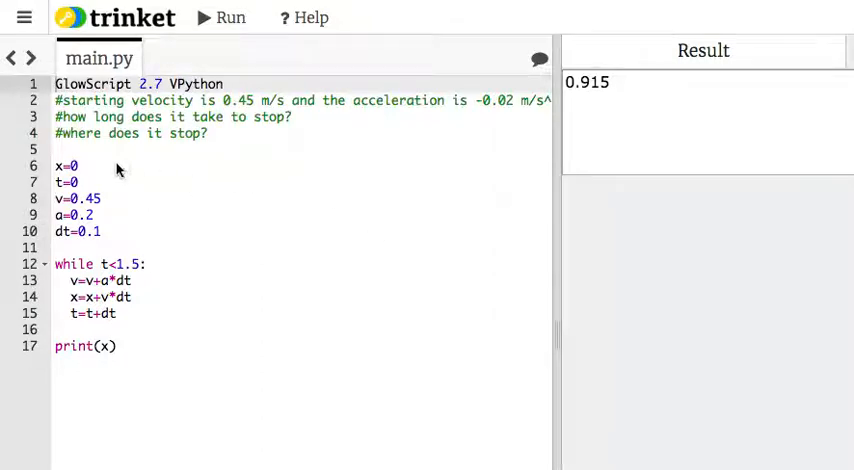
mouse_move(103, 214)
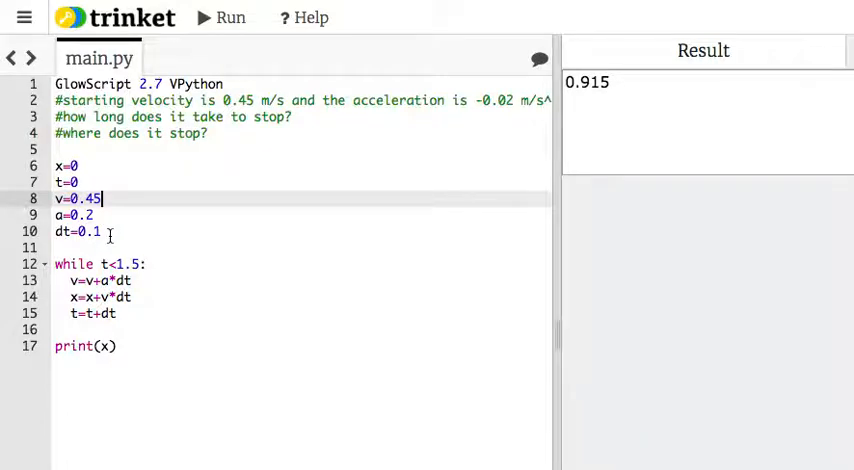
- Set the acceleration on line 9 to -0.02 and run the program
click(100, 231)
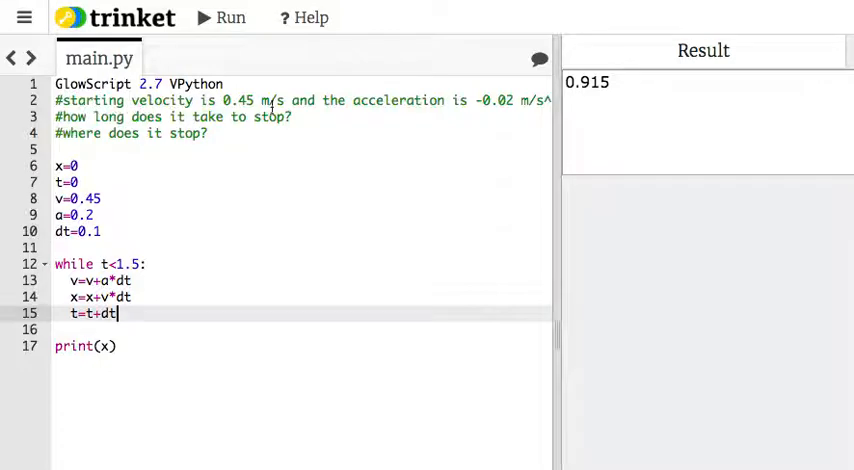
mouse_move(515, 100)
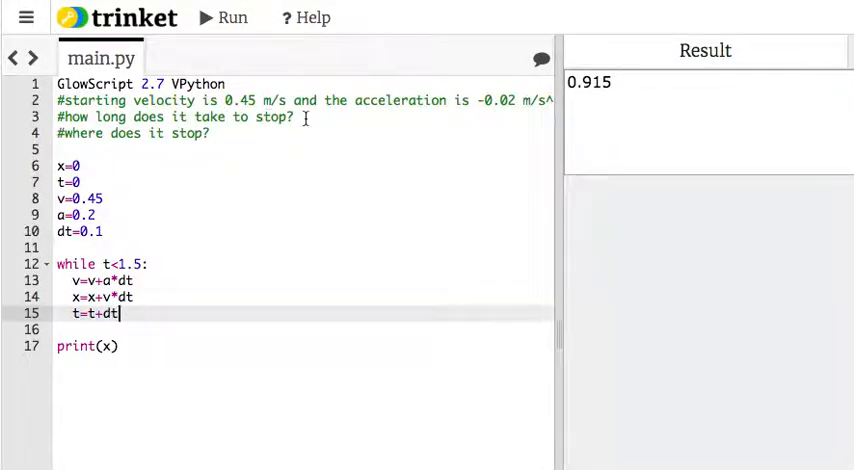
mouse_move(163, 206)
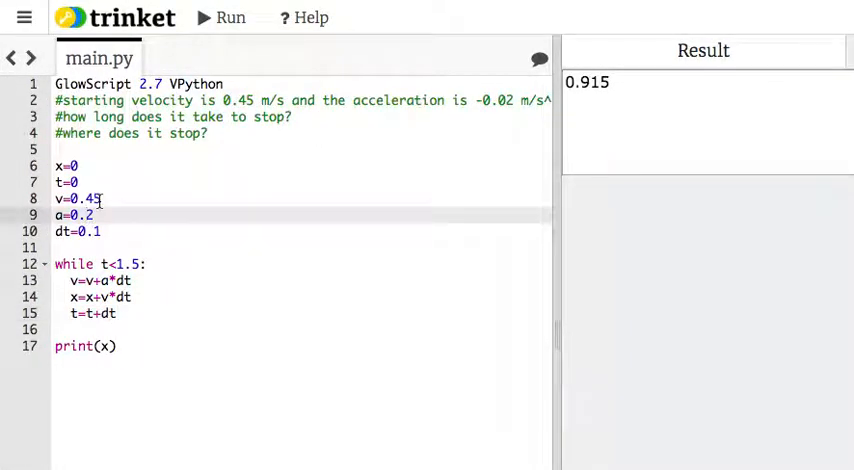
text(0)
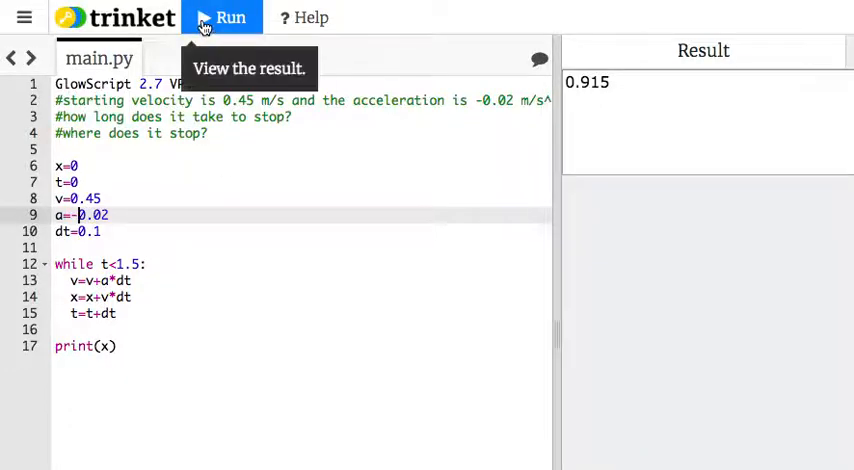
click(221, 17)
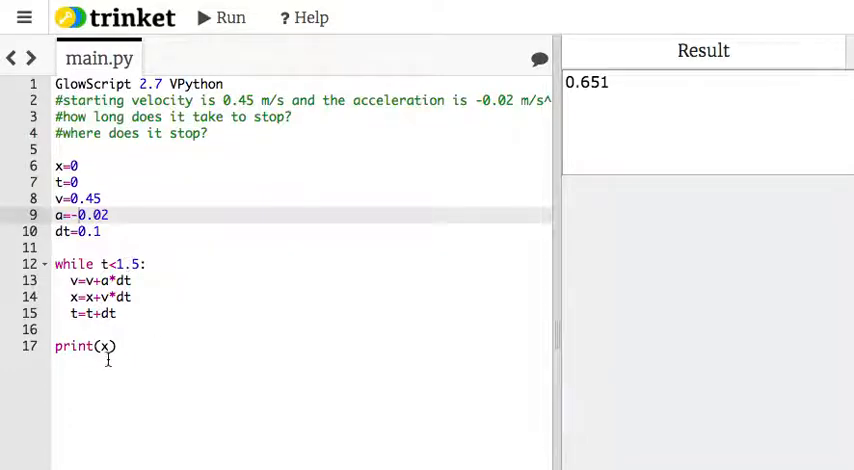
- Print the velocity v instead of x and rerun, giving 0.42
click(107, 346)
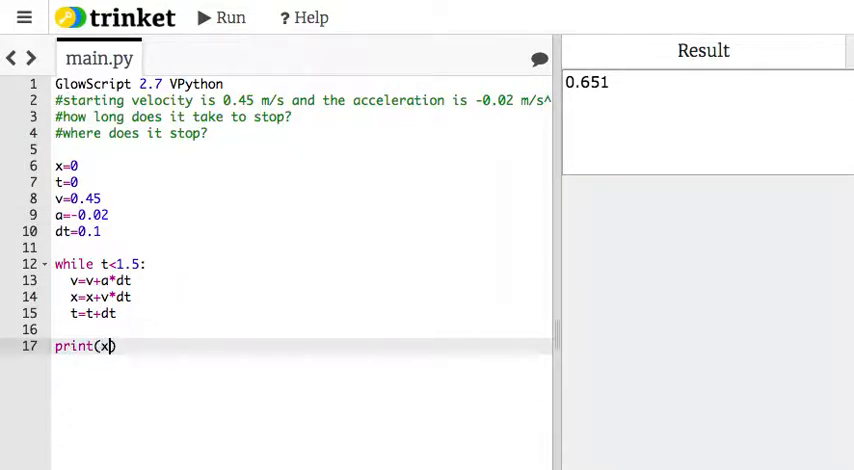
text(v)
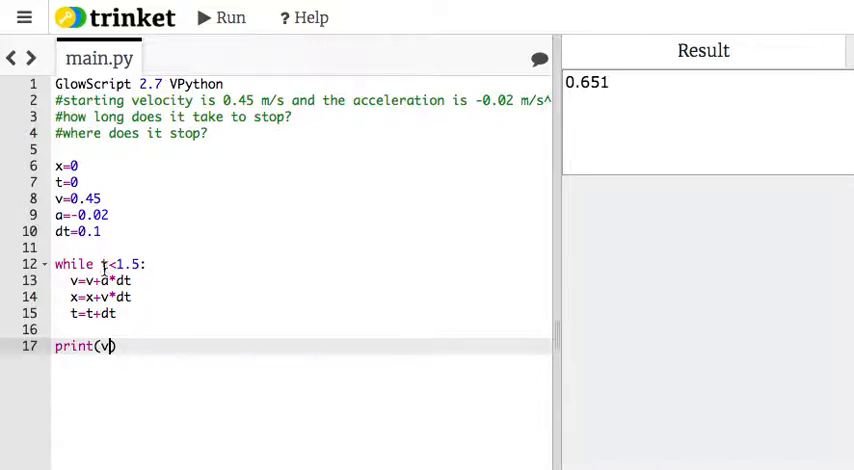
click(221, 17)
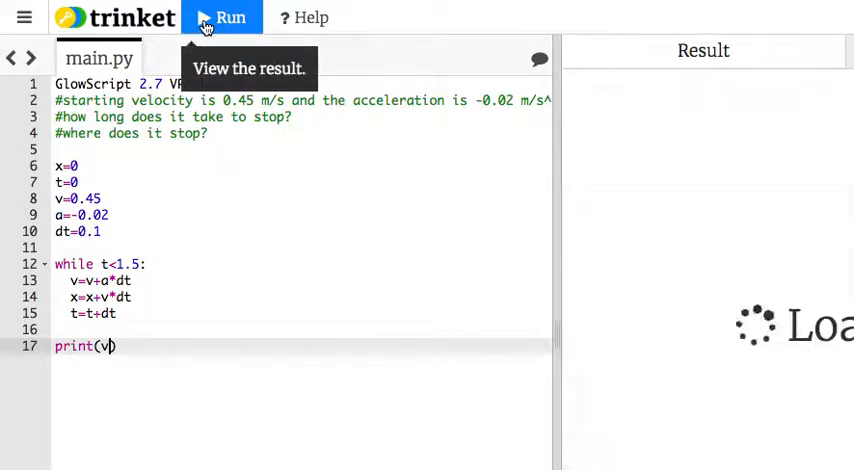
click(221, 17)
text(2)
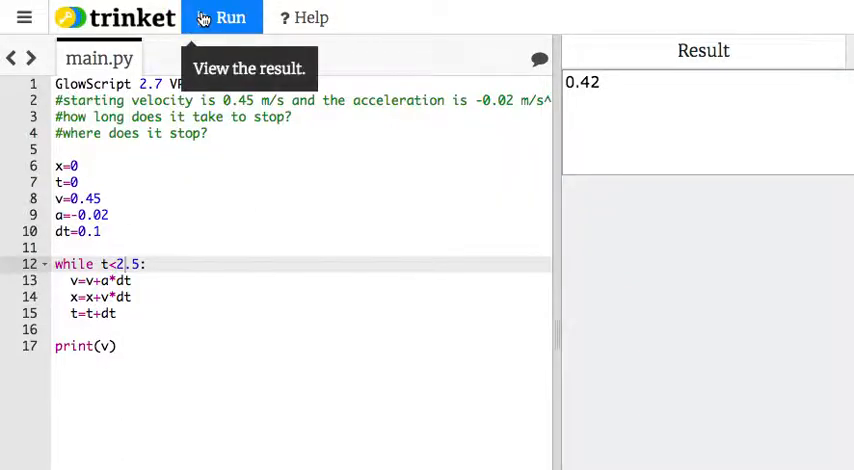
- Rerun with loop time limits 12.5, 18.5, 19.5, 21 and 22 until velocity nears zero
click(222, 17)
text(1)
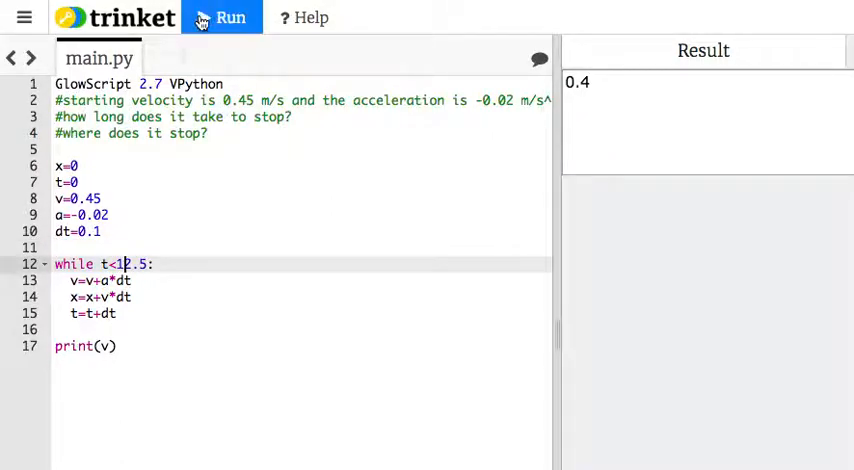
click(222, 17)
text(8)
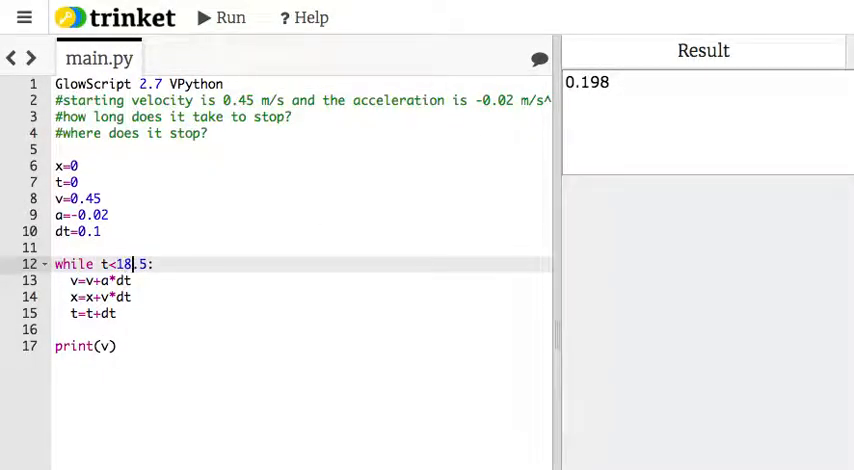
mouse_move(222, 18)
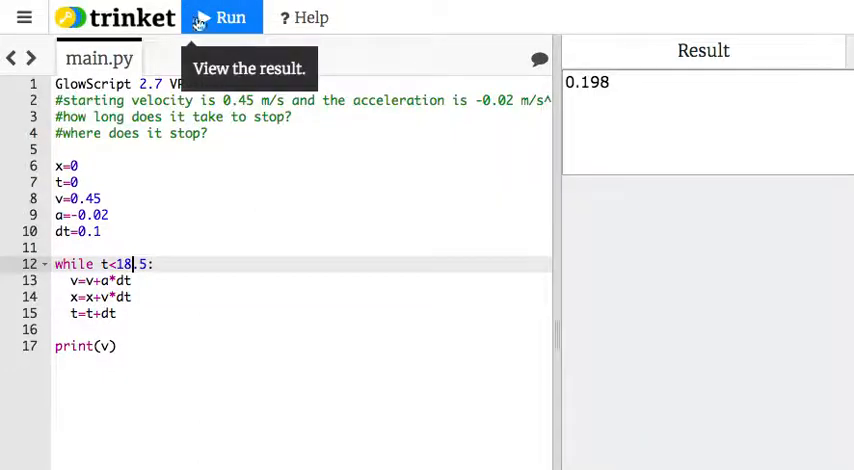
click(221, 17)
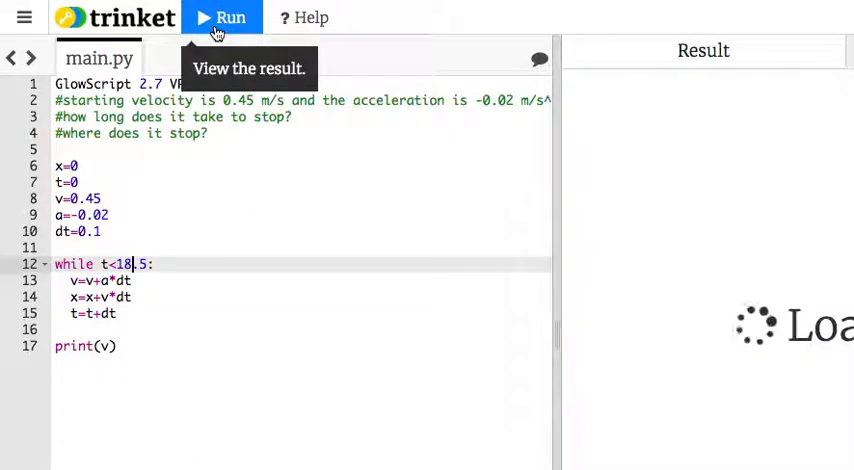
click(221, 17)
text(9)
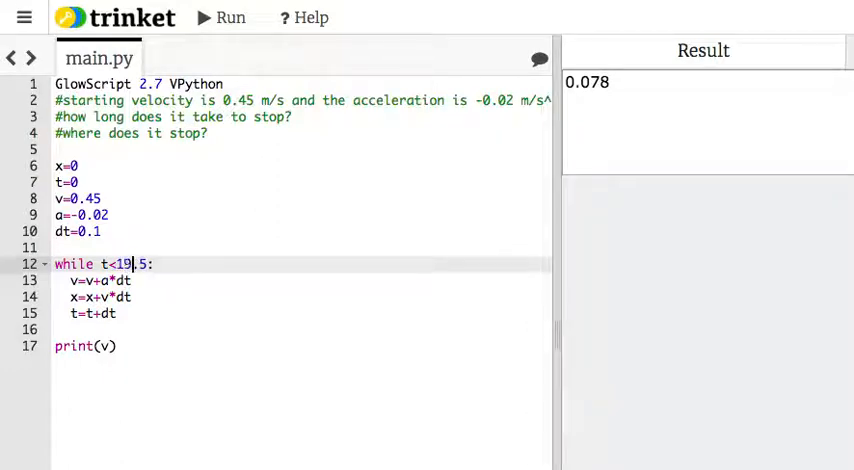
click(229, 17)
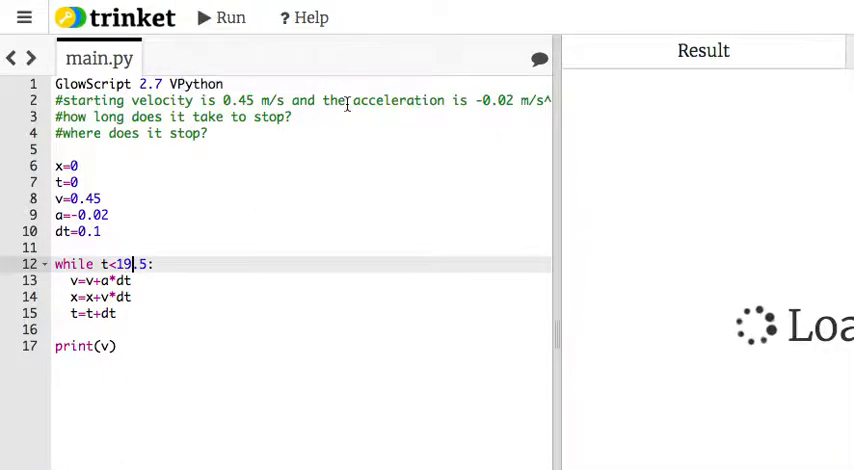
click(228, 18)
text(2)
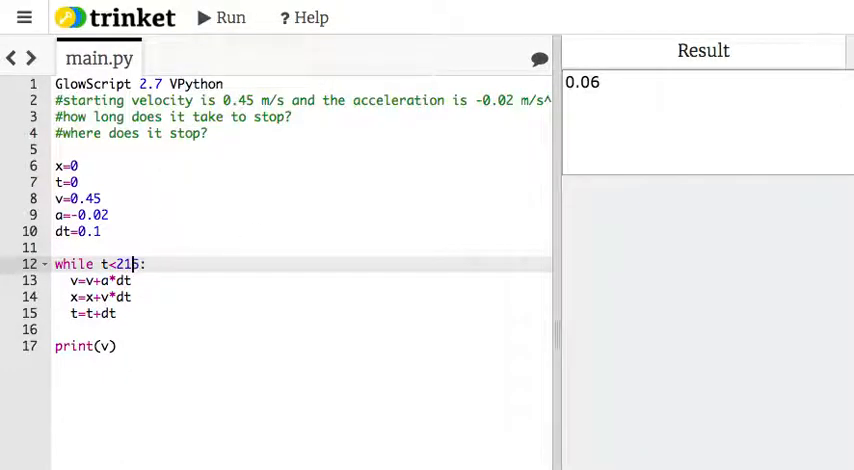
mouse_move(222, 18)
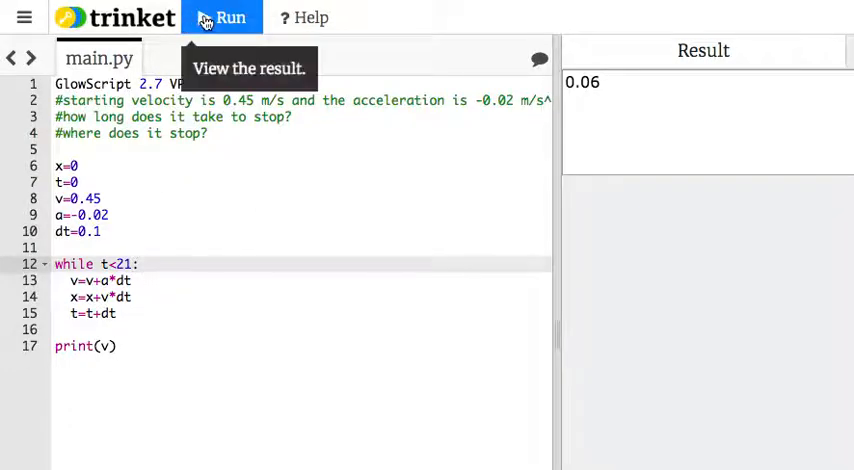
click(222, 17)
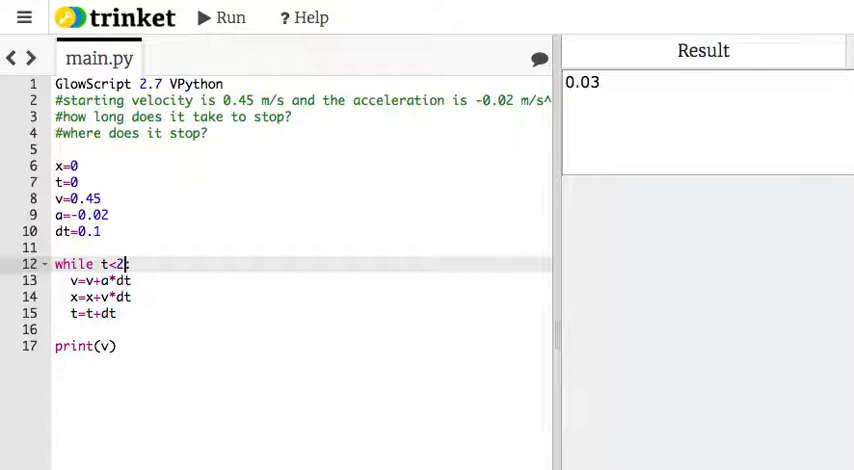
click(228, 17)
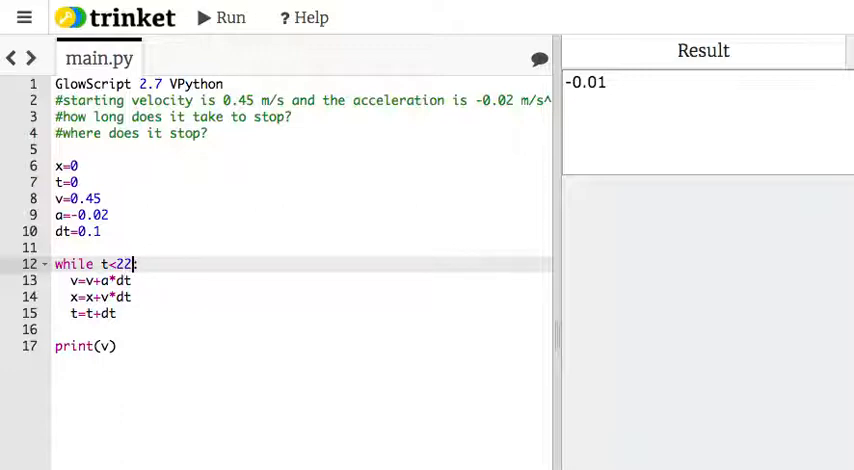
click(221, 17)
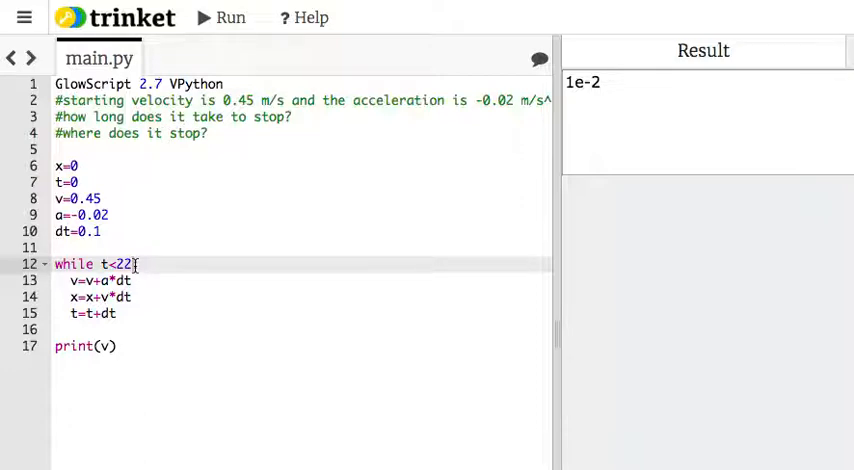
mouse_move(155, 139)
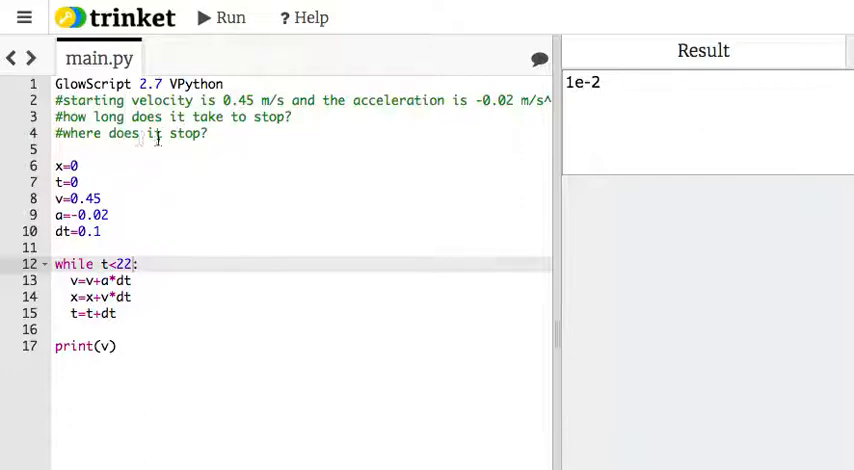
- Print x after the loop and rerun, showing a stopping position of 5.038
text(x)
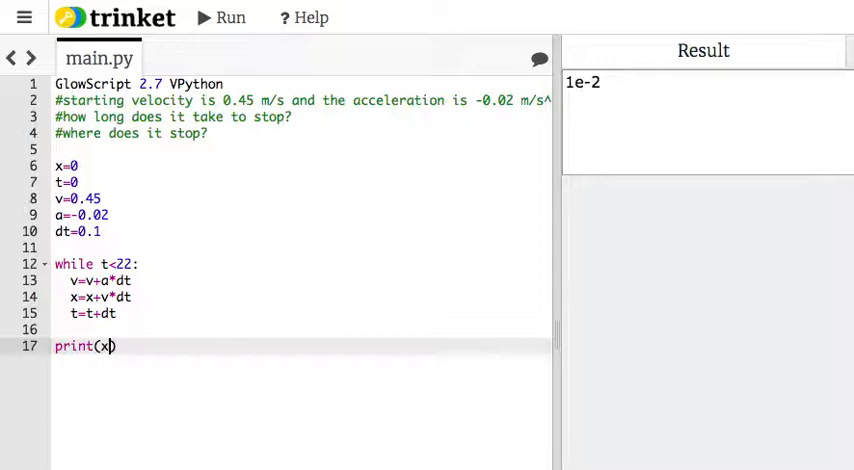
click(222, 17)
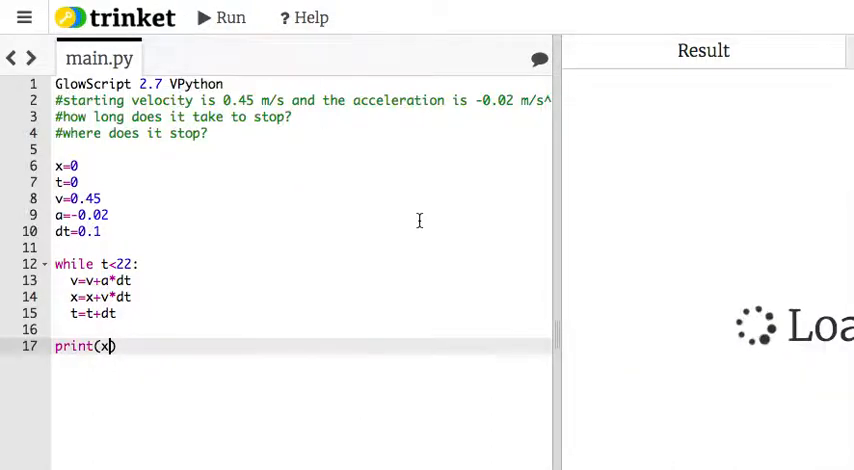
click(221, 17)
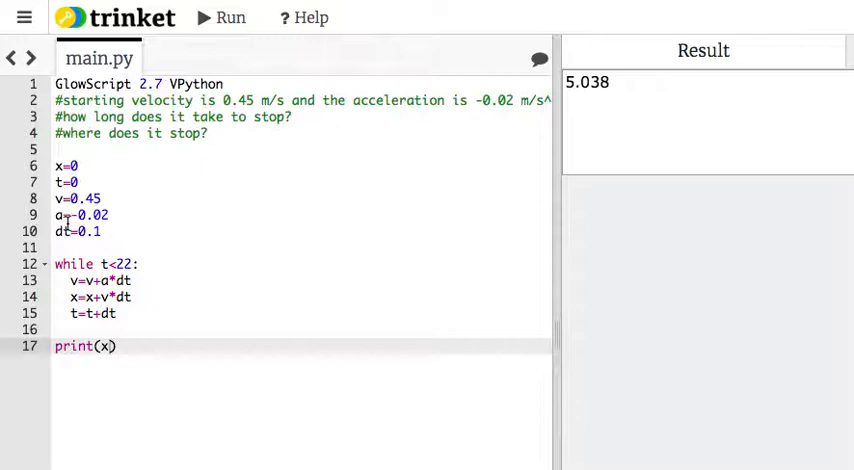
mouse_move(157, 260)
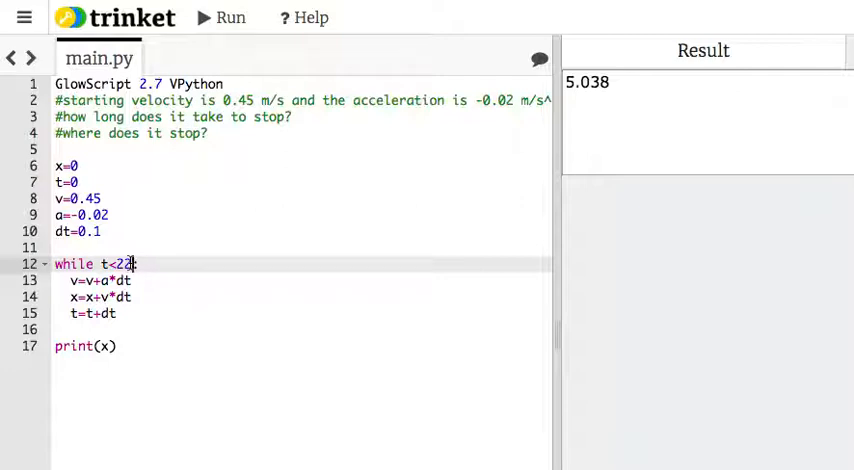
- Make the loop run while v>0 and print the final velocity
text(v)
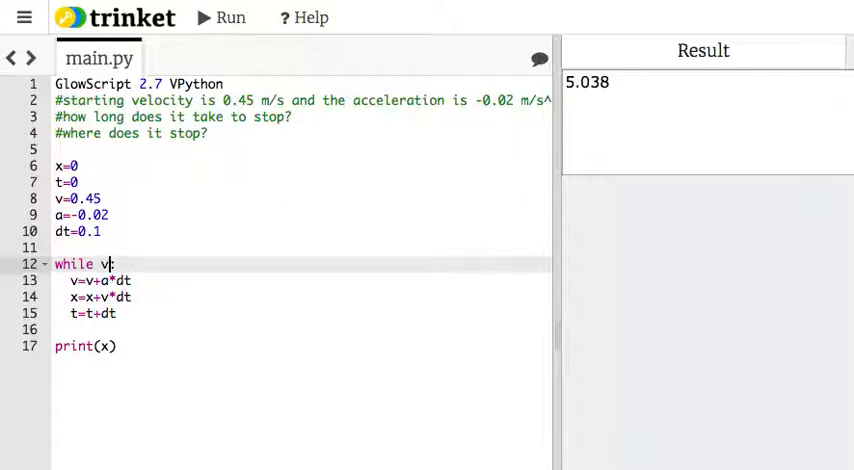
text(>0)
click(302, 346)
text(t)
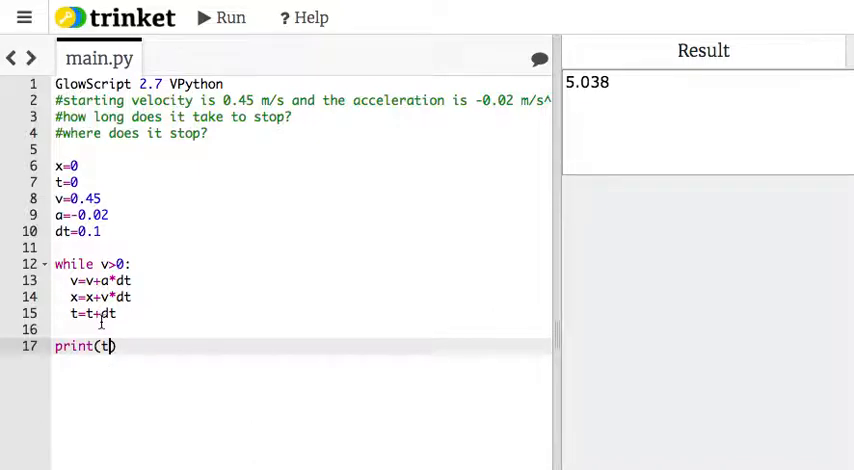
text(v)
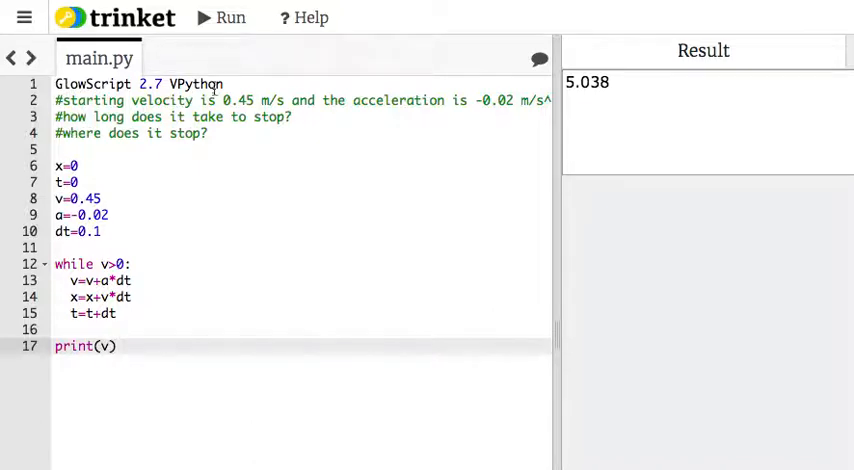
click(222, 17)
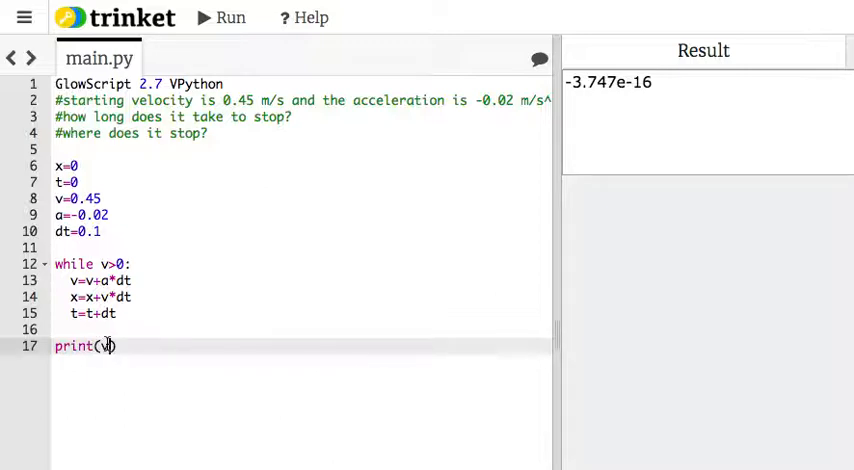
- Print the stopping time (22.5), then the stopping position (5.04)
click(229, 17)
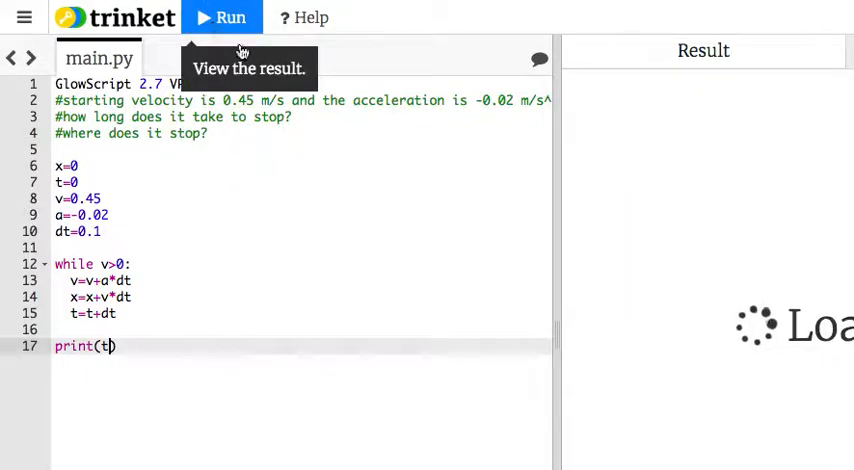
click(222, 17)
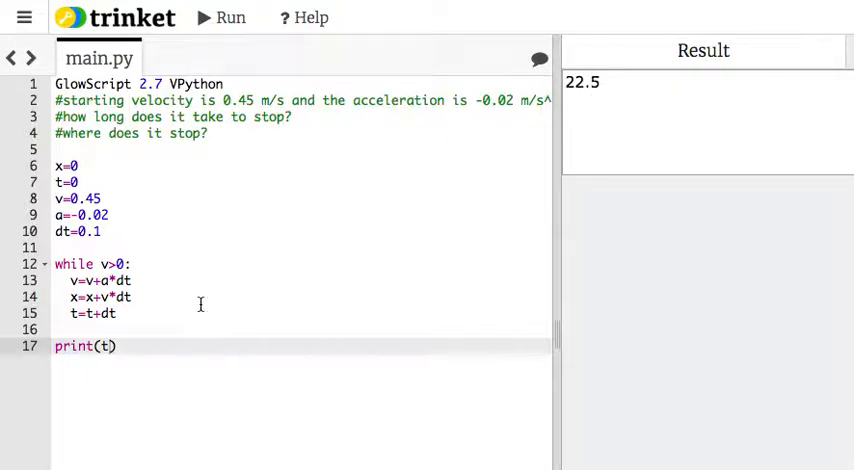
text(x)
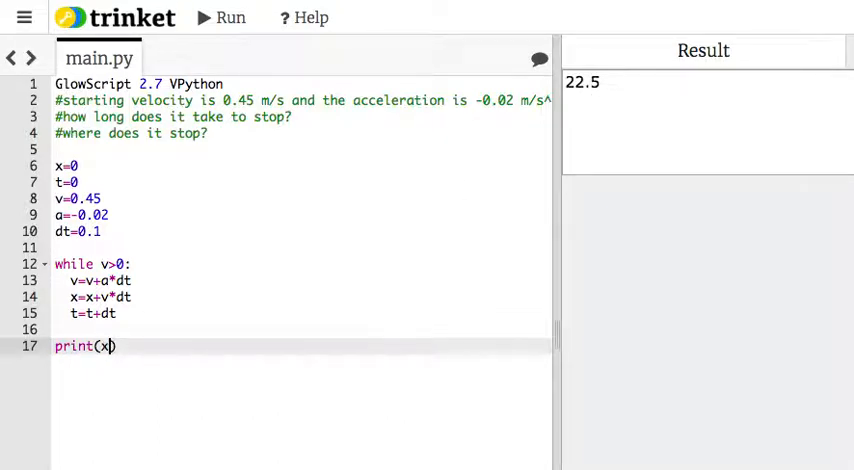
click(221, 17)
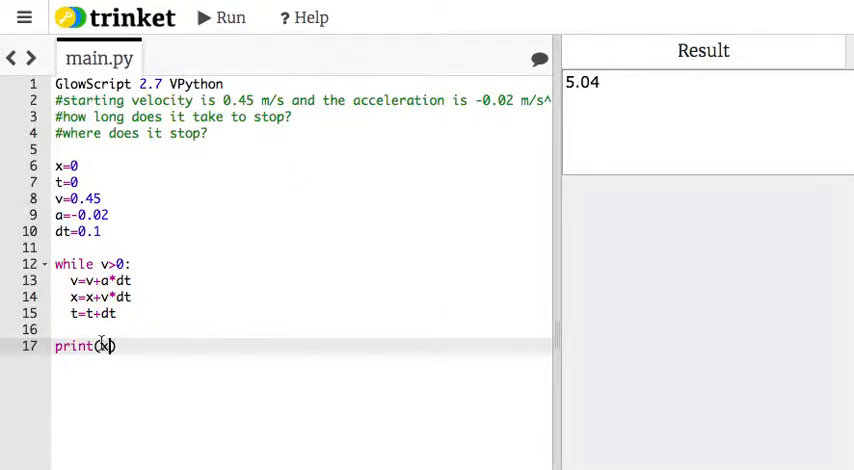
- Print labelled results "x = " m, "v = " m/s and "t = " s, then run
key(Backspace)
text("x = ", x, ")
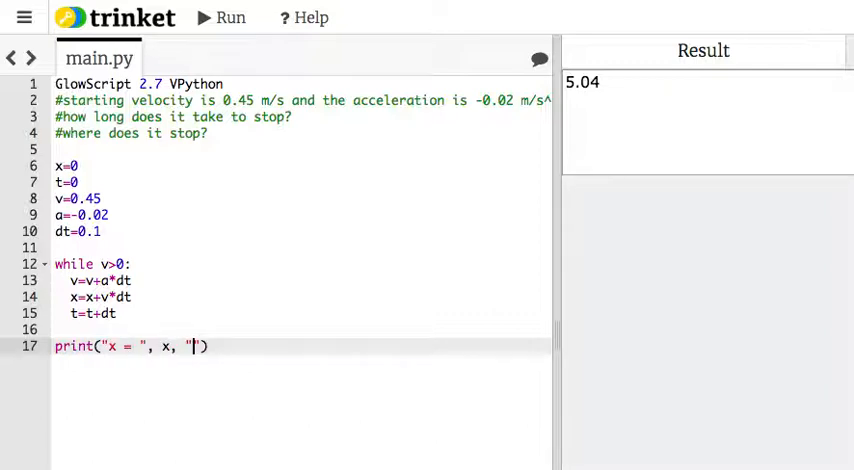
text(m"))
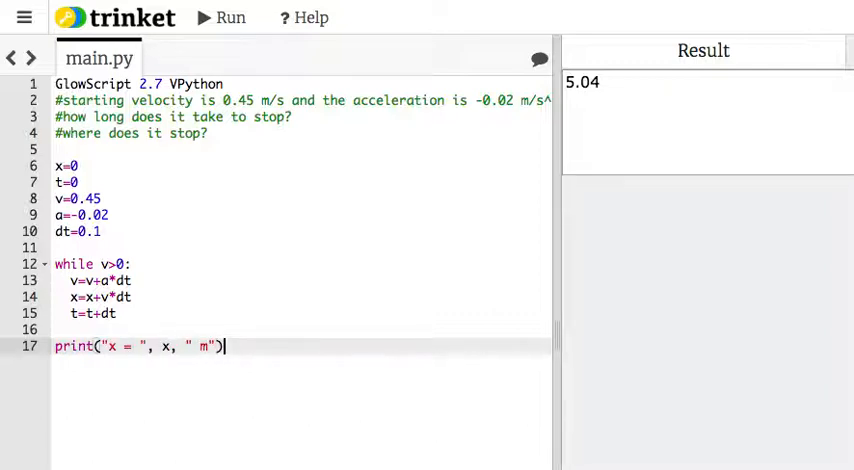
text(print("v "))
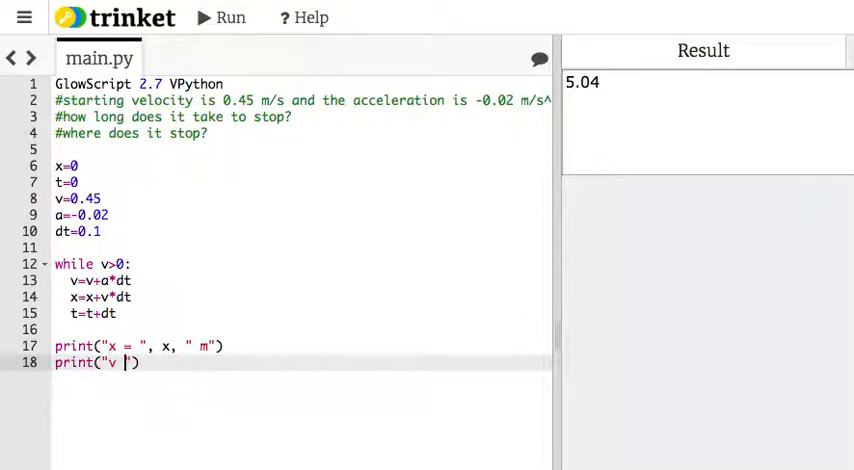
text(= ", v, " m)
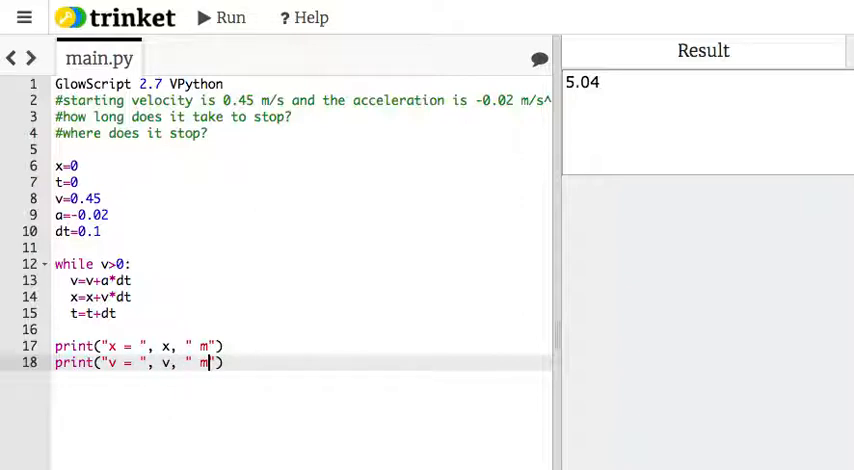
text(.)
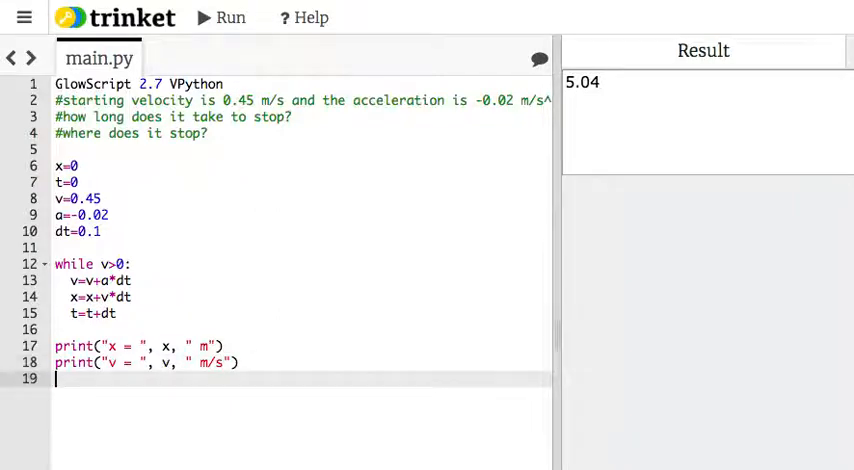
text(print())
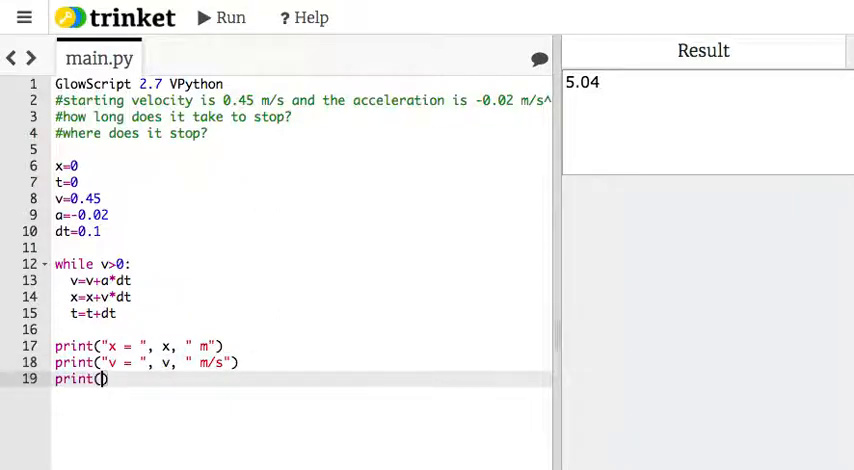
text("t = ", t,)
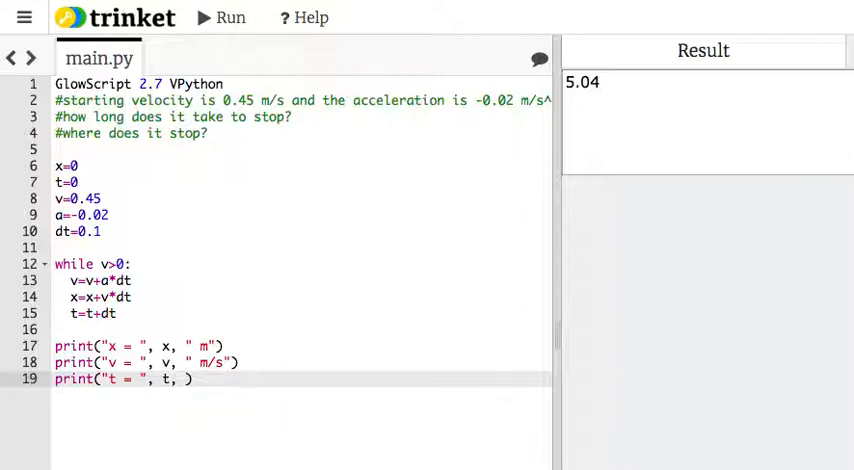
text("s")
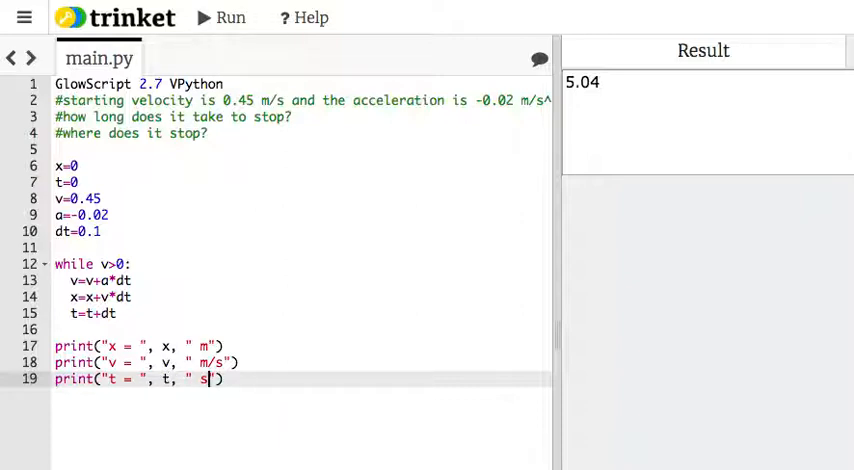
click(221, 17)
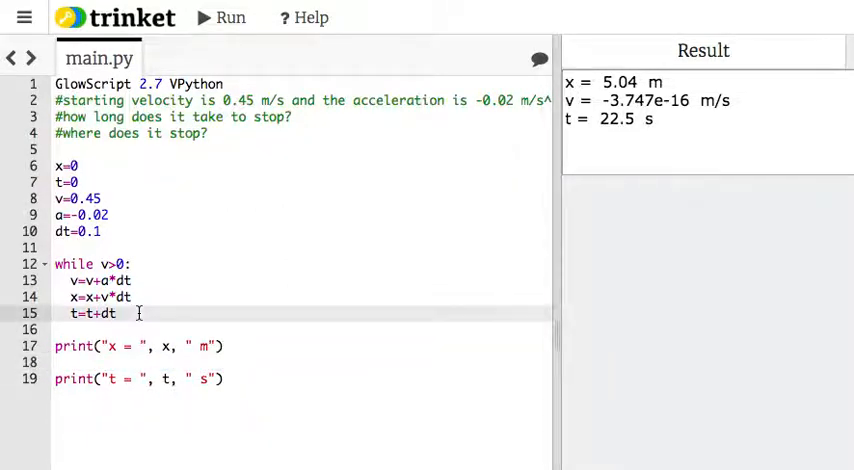
- Add print("v = ", v, " m/s") inside the loop and scroll the per-step output
text(print("v = ", v, " m/s"))
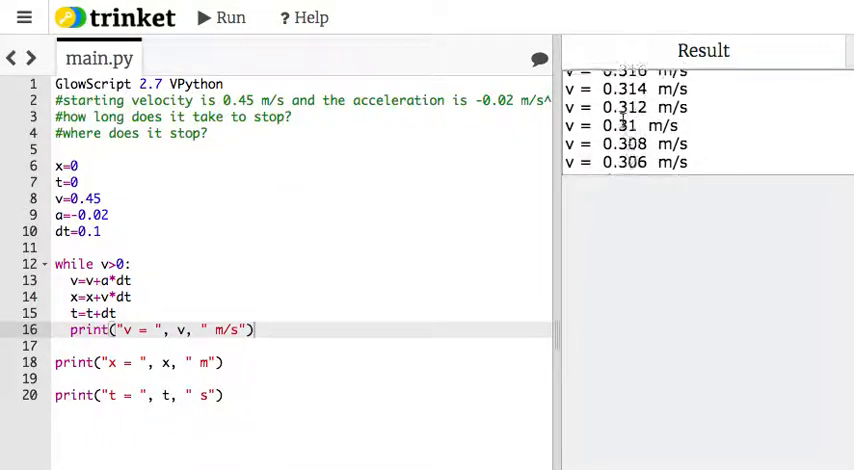
scroll(down, 3)
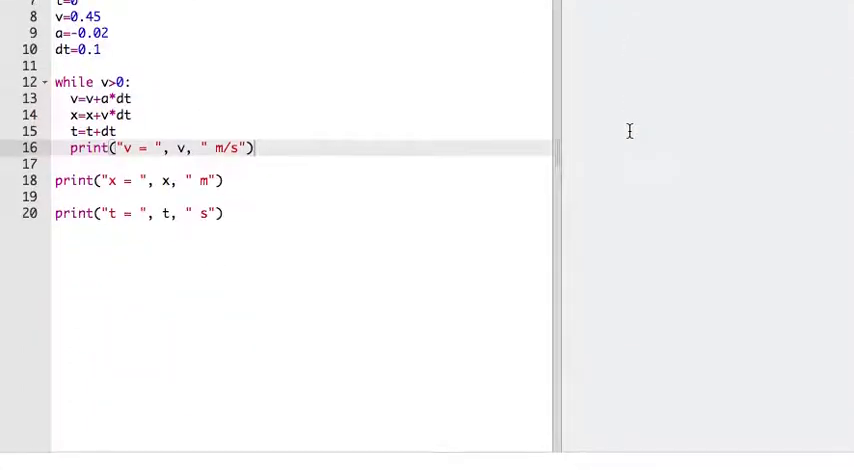